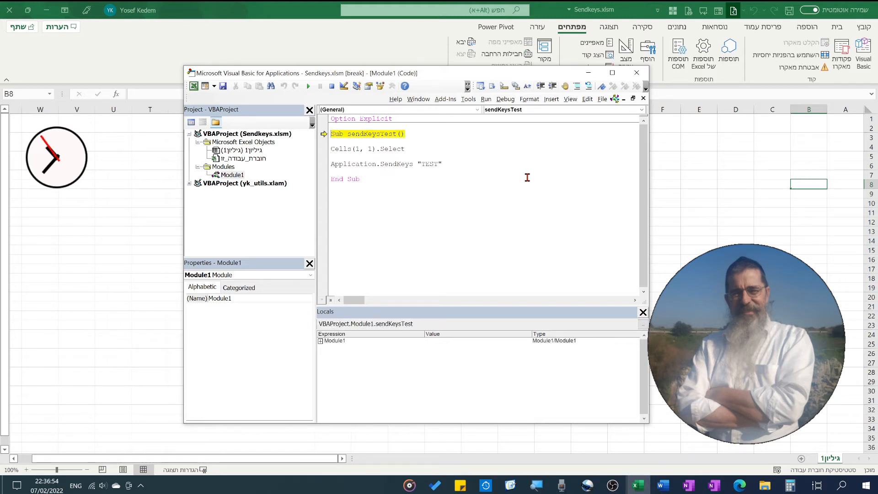
Step: Step through sendKeysTest to run Cells(1, 1).Select, pausing at the Application.SendKeys line
{"action": "key", "text": "F8"}
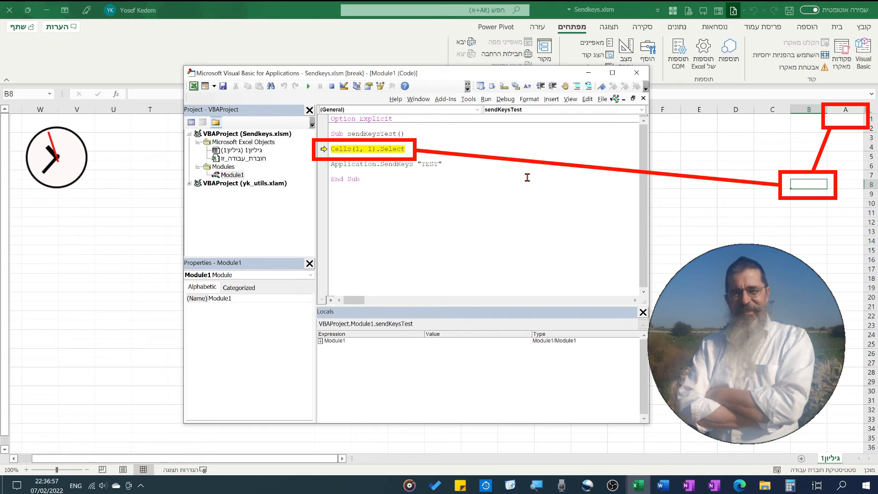
{"action": "key", "text": "F8"}
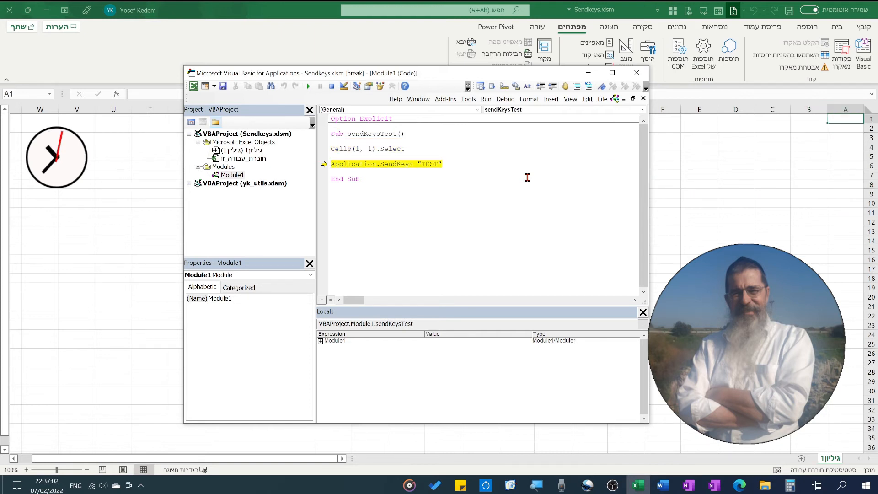